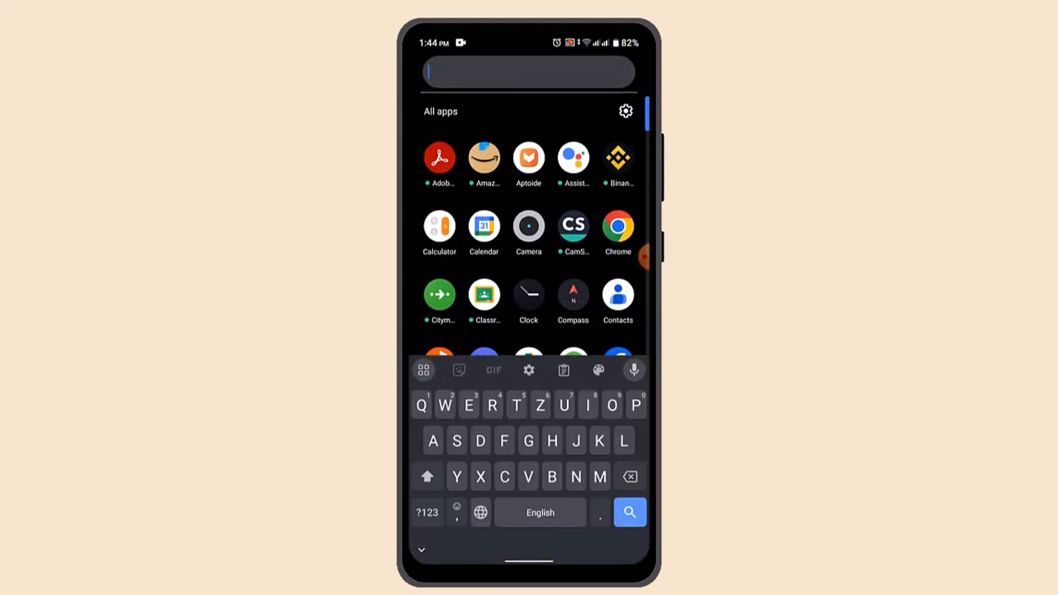
Launch TimeTree from the app drawer to reach the Family calendar's April 2024 view
left_click(484, 225)
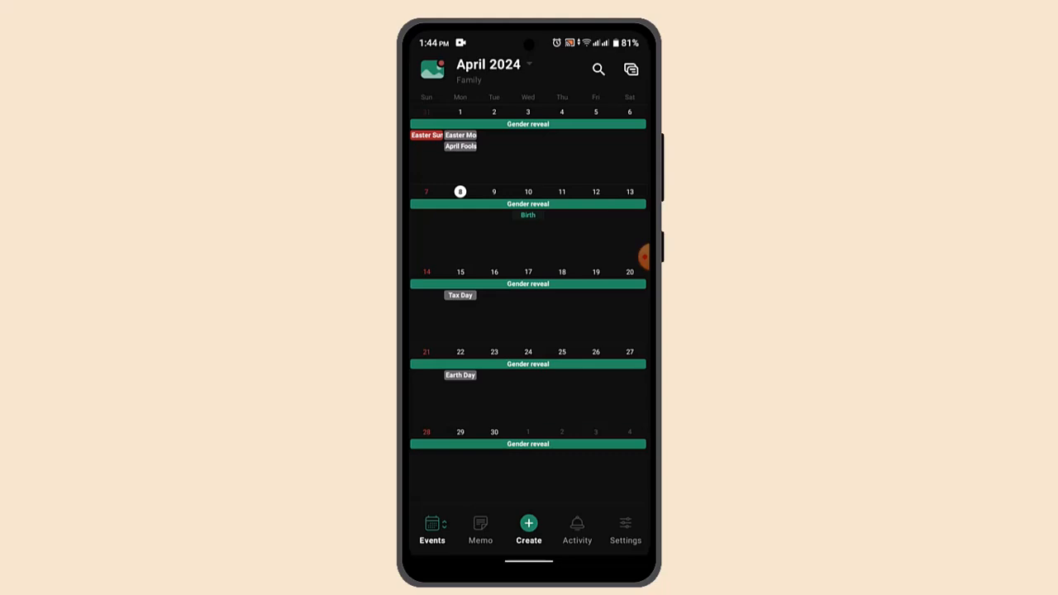
left_click(431, 69)
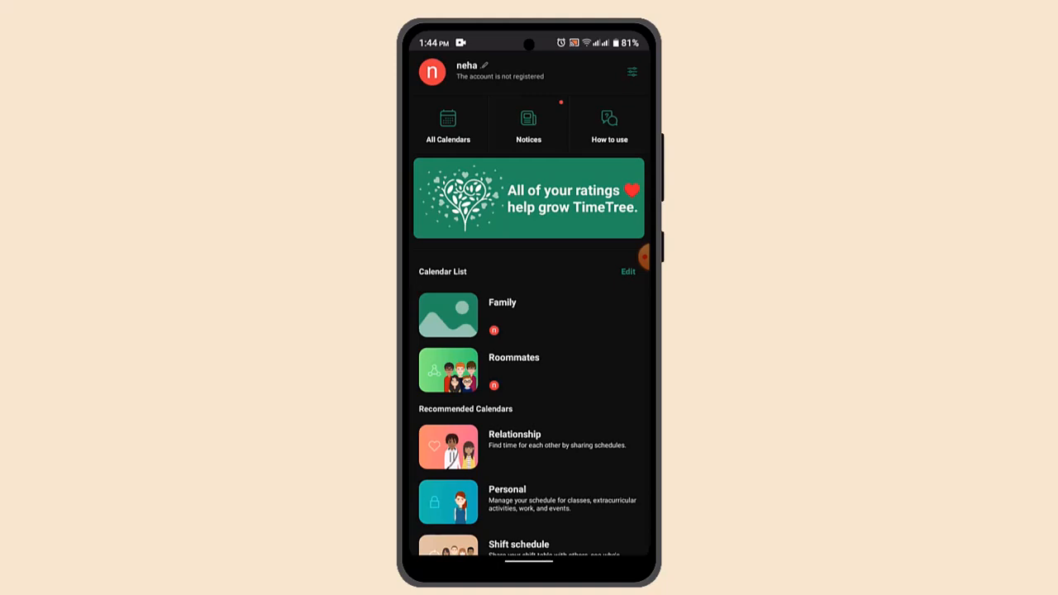
left_click(502, 315)
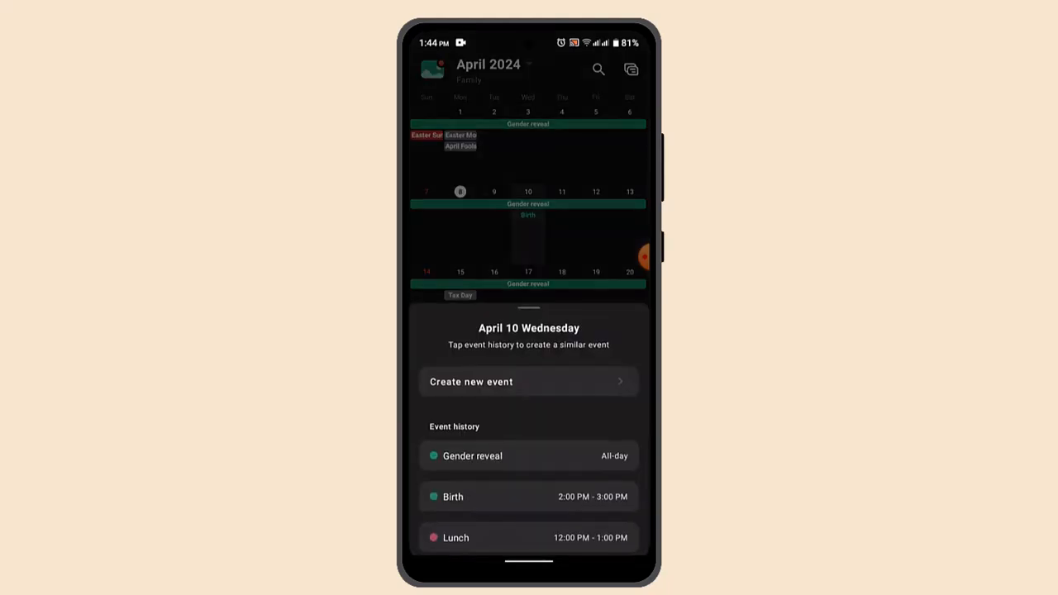
Create a new all-day event on Wednesday, April 10, 2024
left_click(528, 381)
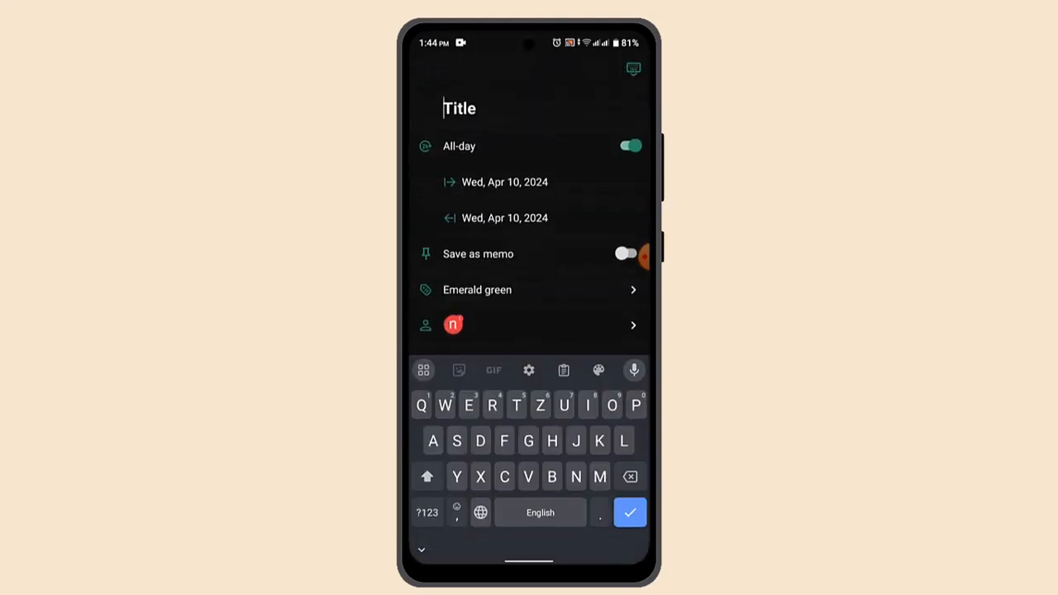